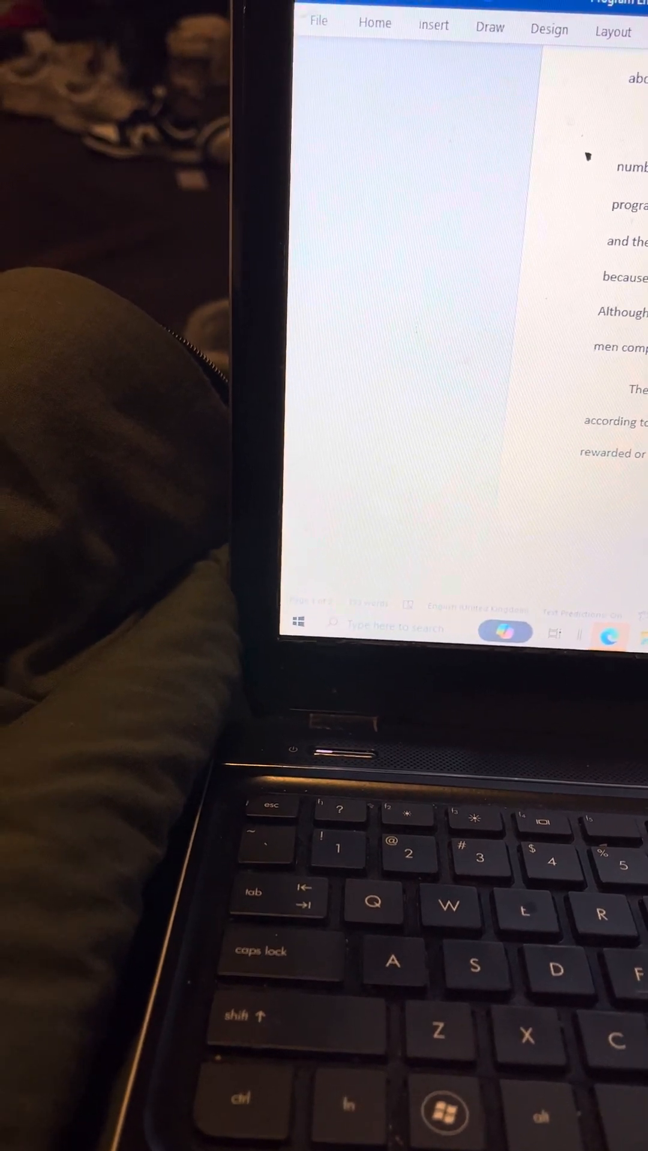
{"action": "scroll", "scroll_direction": "down", "scroll_amount": 3}
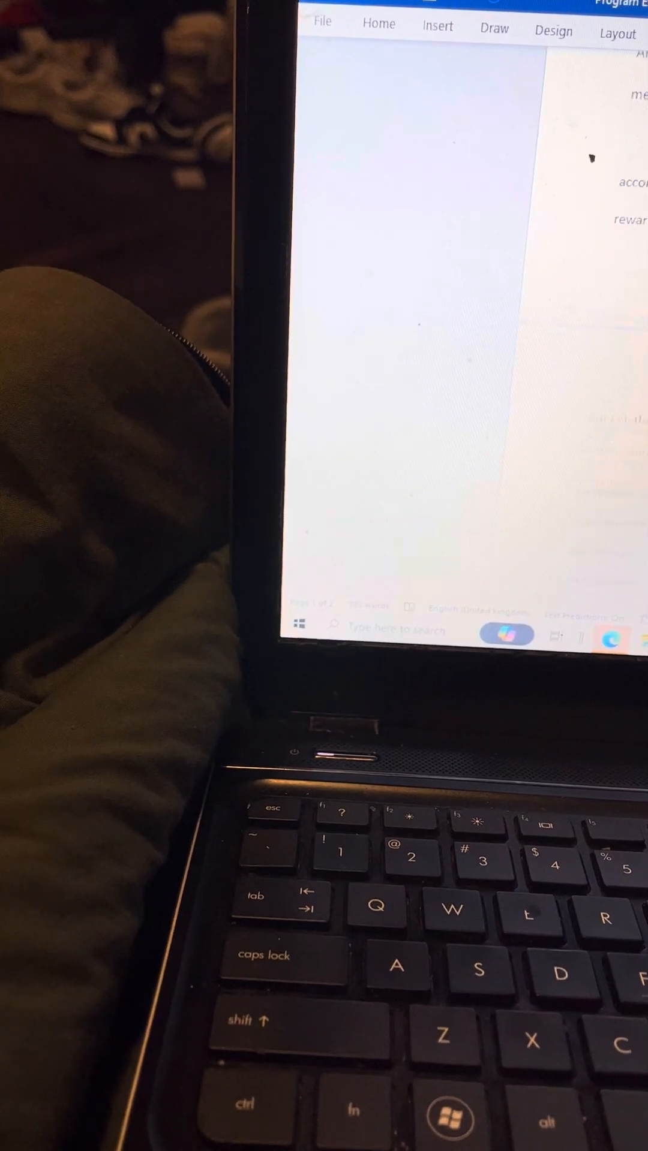
{"action": "scroll", "scroll_direction": "down", "scroll_amount": 3}
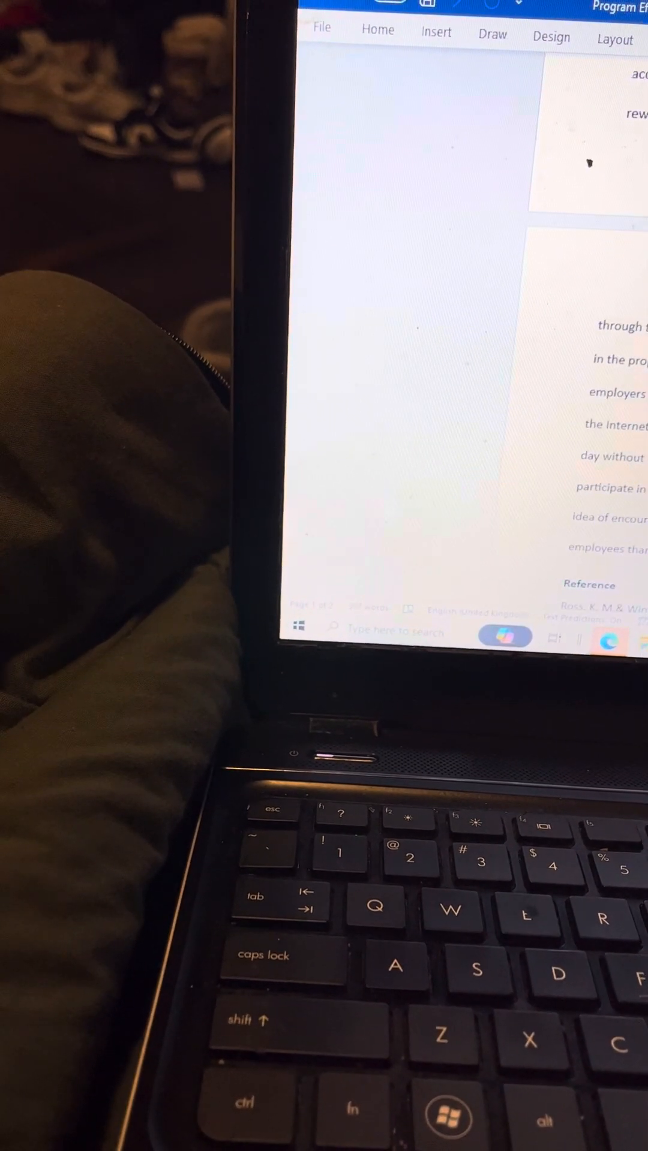